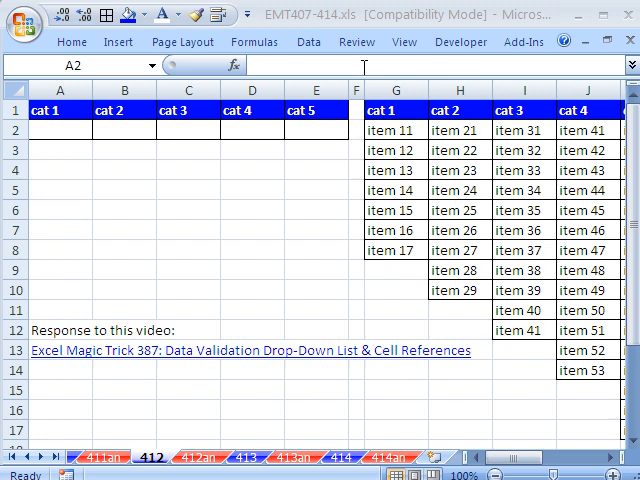
Step: Look over the category cells A2, C2 and E2 and scroll across the item columns
left_click(59, 130)
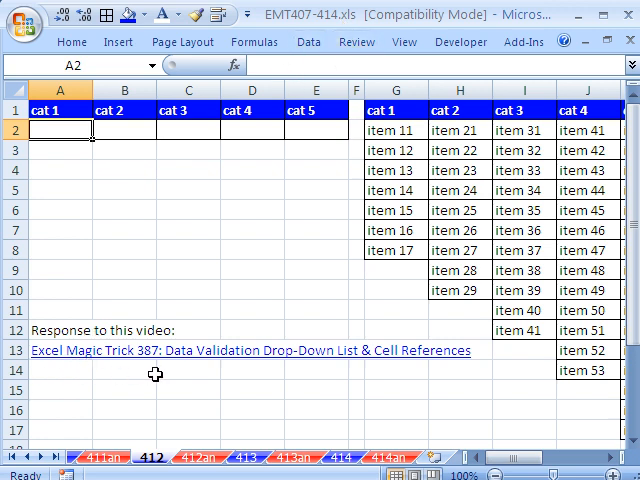
mouse_move(185, 367)
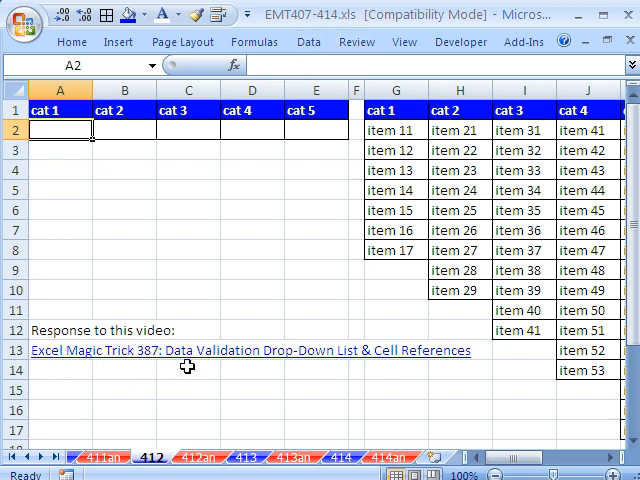
mouse_move(371, 364)
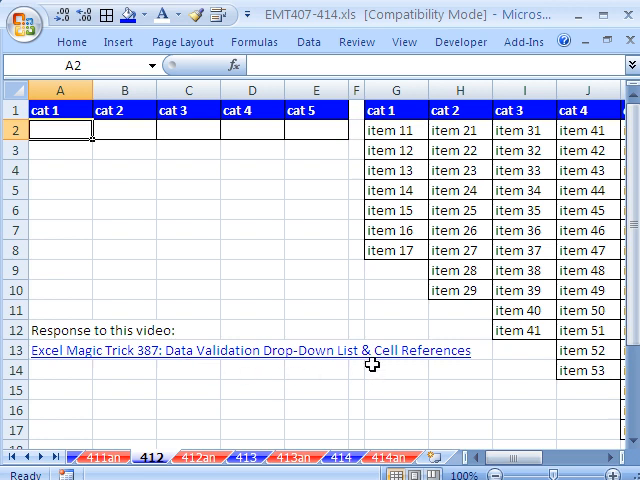
mouse_move(283, 308)
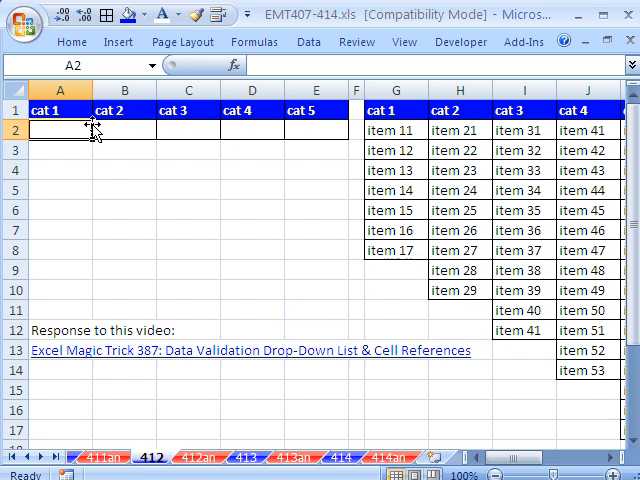
left_click(188, 131)
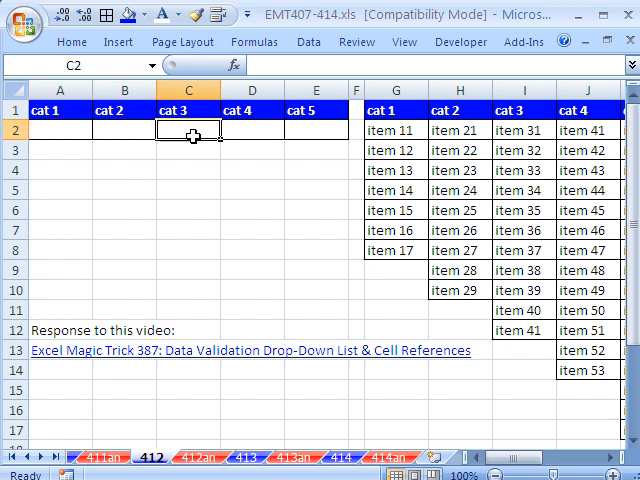
left_click(314, 131)
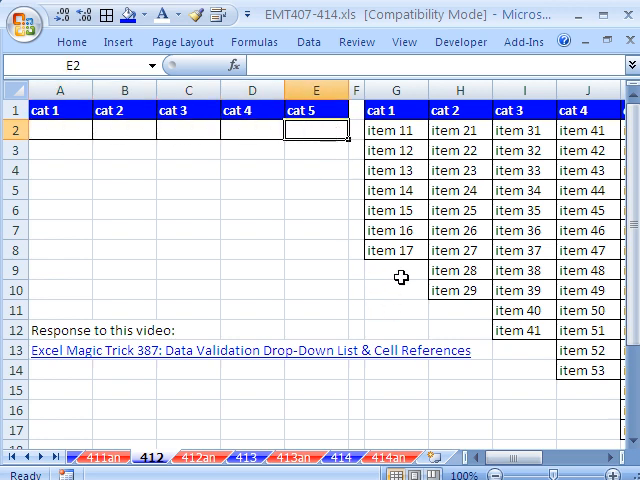
mouse_move(87, 128)
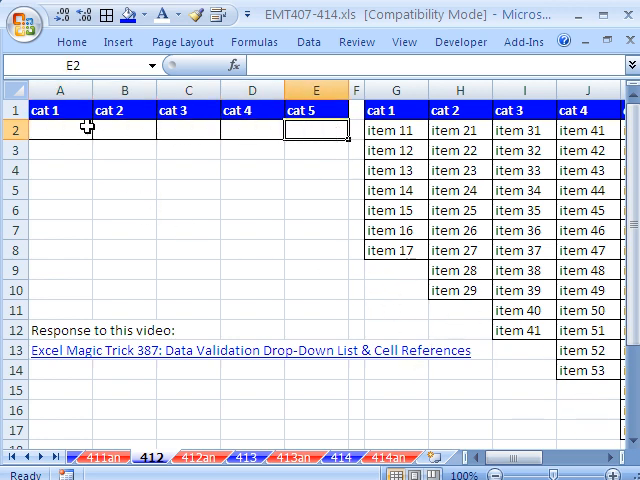
left_click(60, 130)
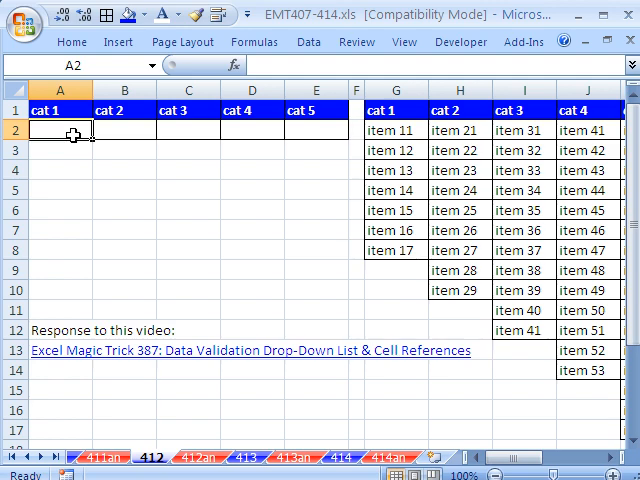
scroll("right", 3)
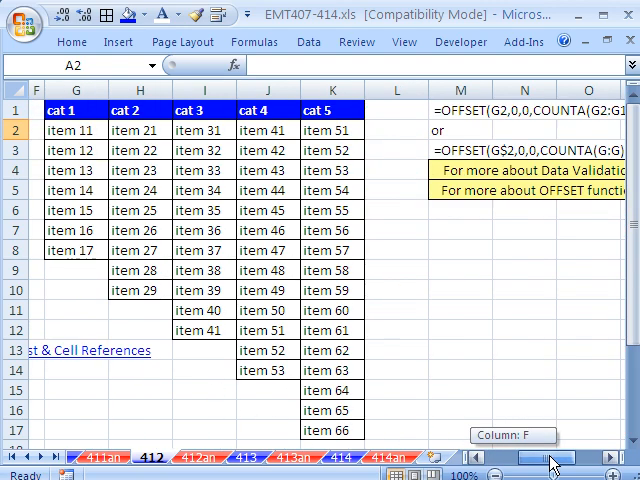
scroll("right", 3)
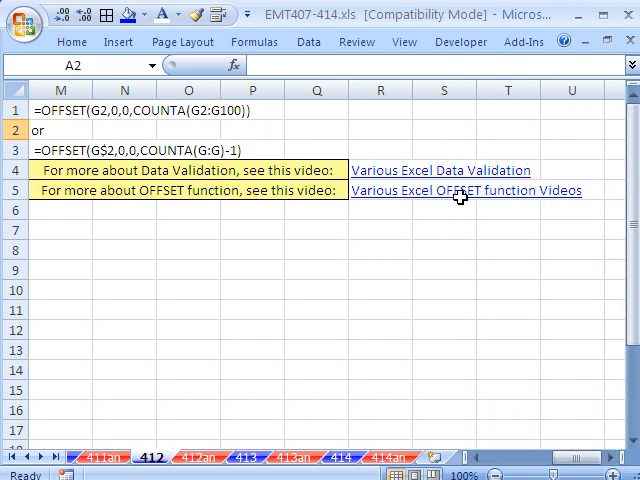
scroll("left", 3)
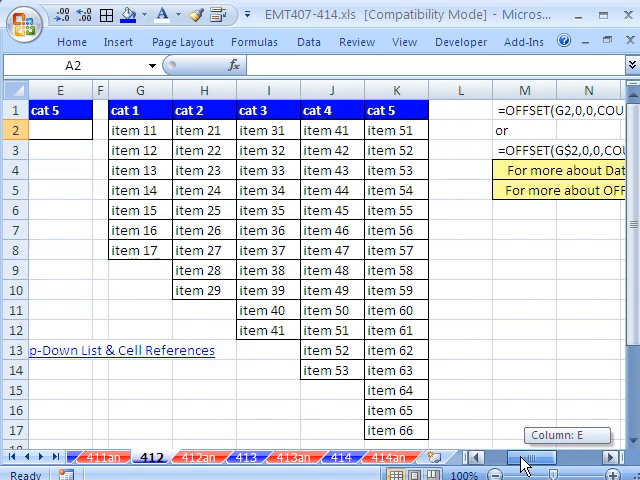
scroll("left", 3)
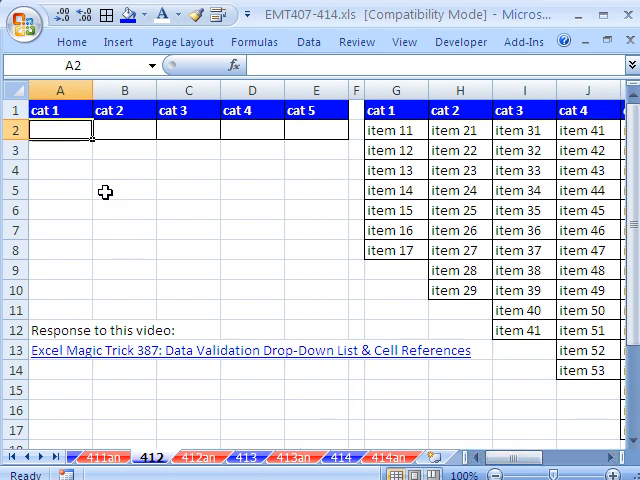
mouse_move(388, 262)
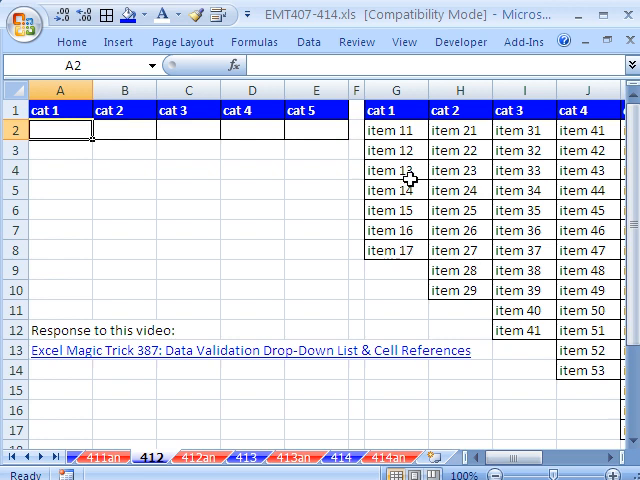
Step: Select the cat 1 items G2:G8 to view their count, then select cell A2
left_click_drag(393, 130, 393, 250)
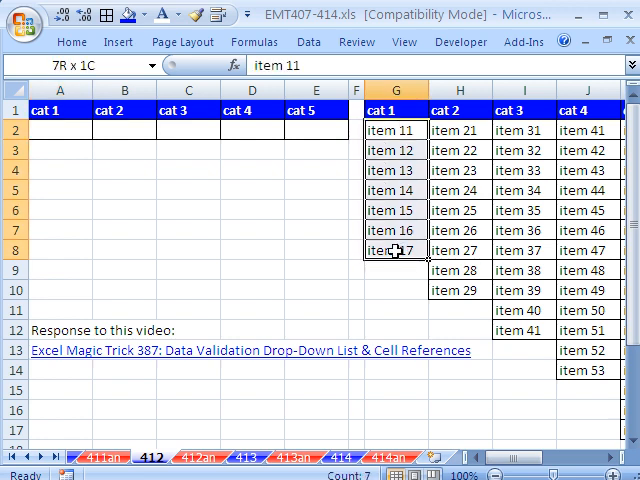
left_click(393, 270)
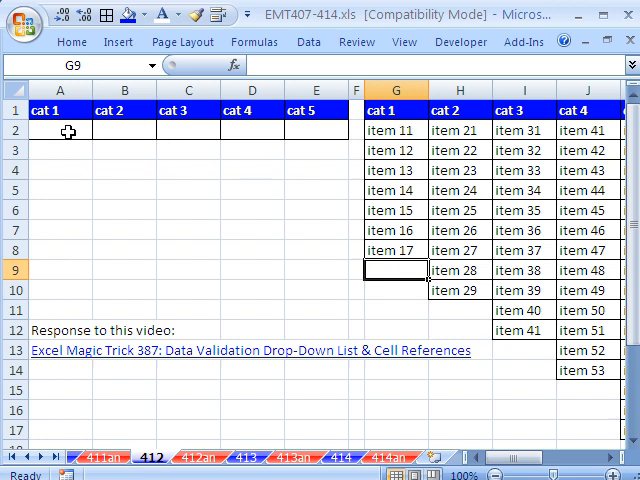
left_click(60, 130)
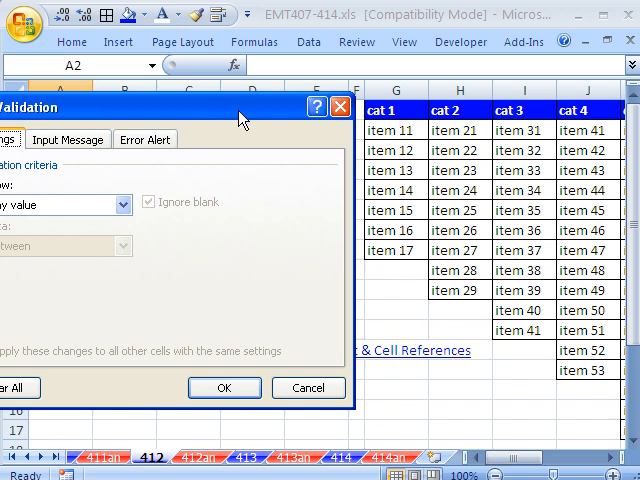
Step: Allow a List and begin the Source formula with =offset(
left_click(208, 217)
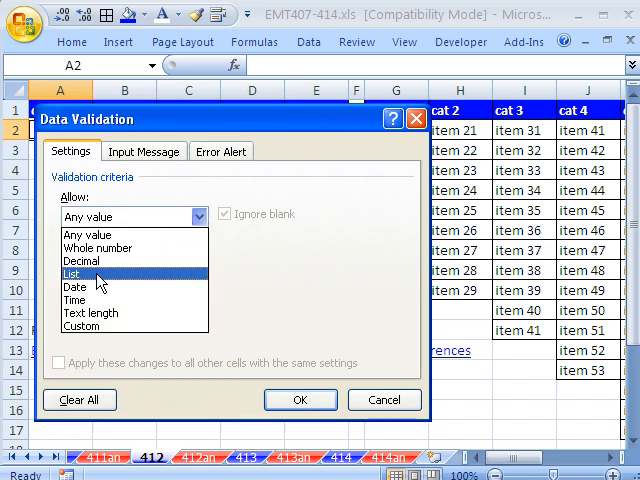
left_click(78, 275)
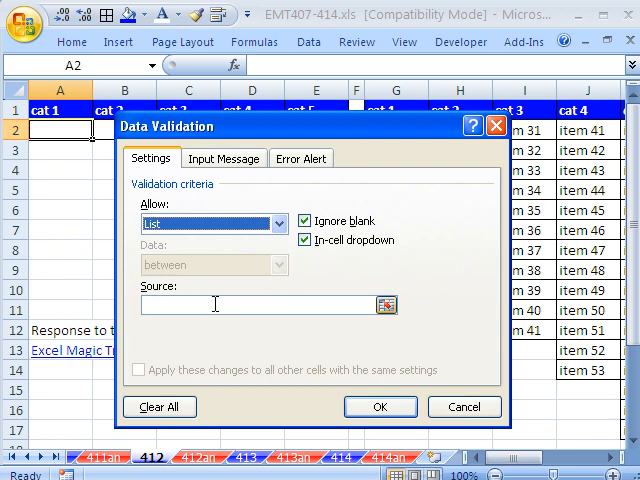
left_click(260, 305)
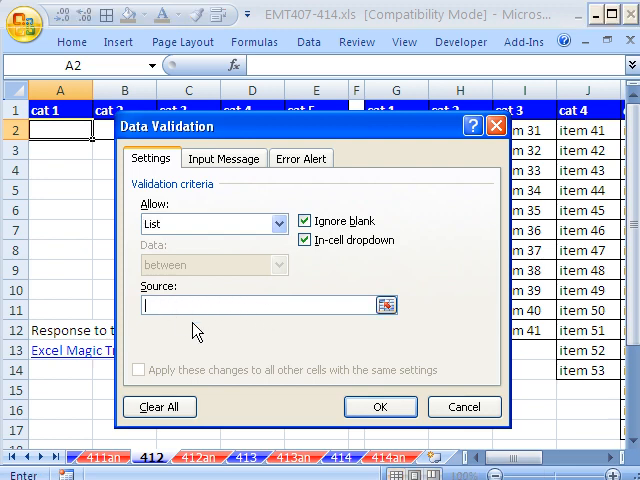
type("=")
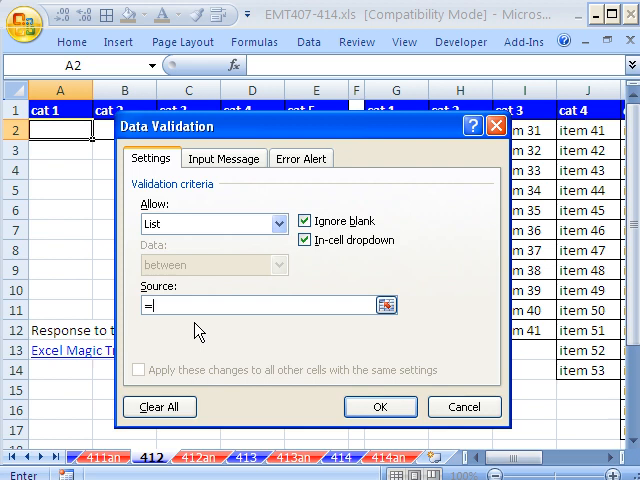
type("offse")
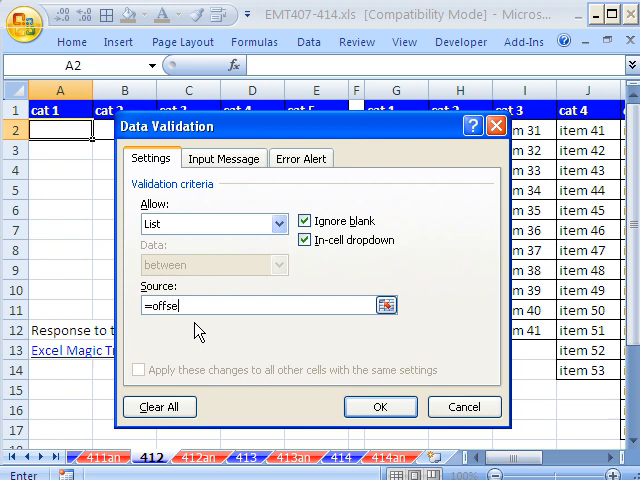
type("(")
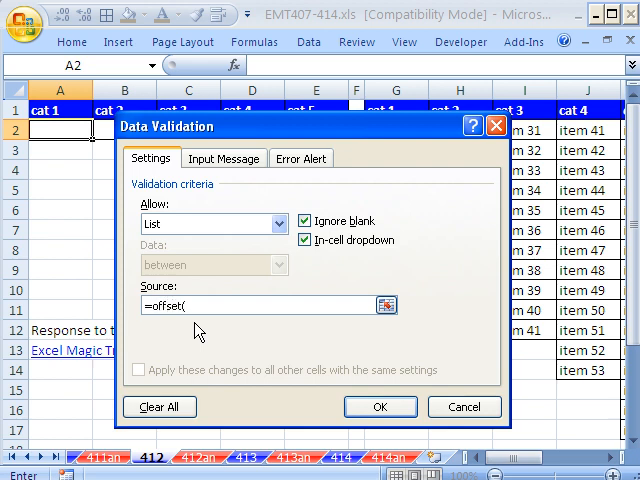
mouse_move(283, 145)
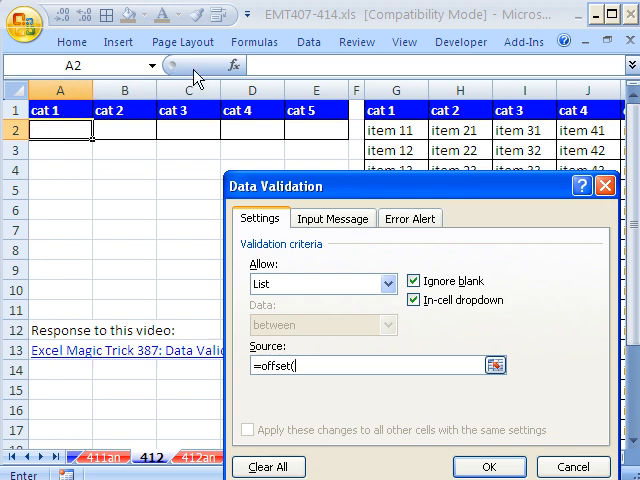
mouse_move(116, 132)
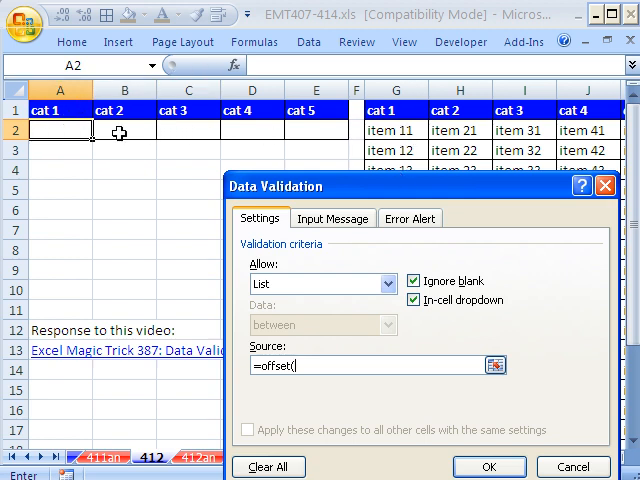
mouse_move(352, 350)
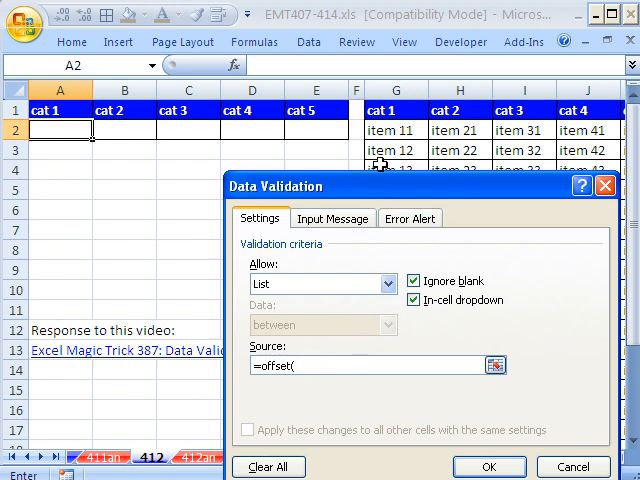
Step: Anchor the OFFSET at G2, skip two arguments, and start counta(
left_click(395, 127)
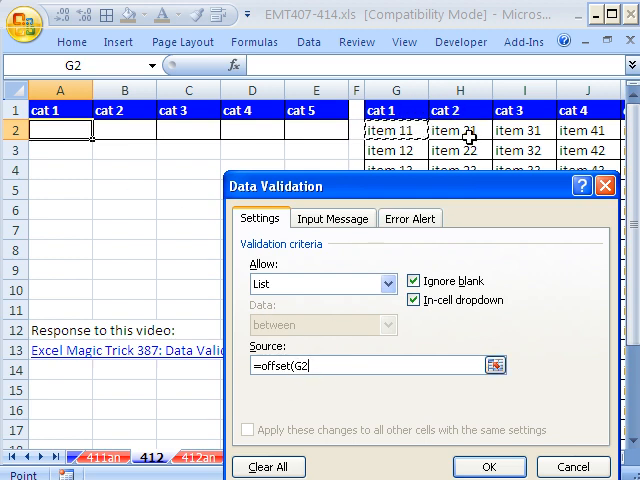
type(",")
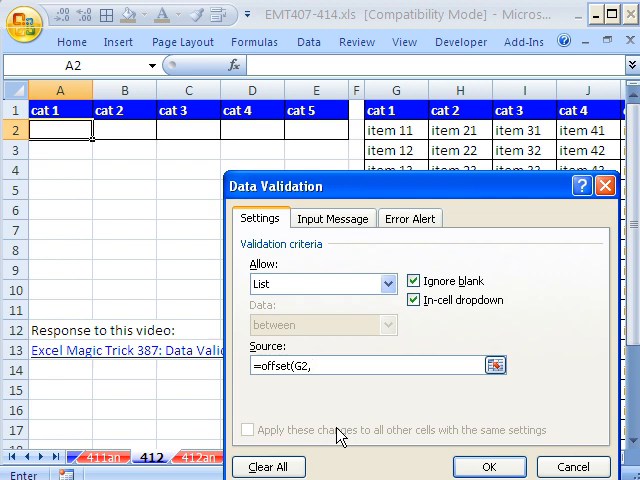
mouse_move(350, 425)
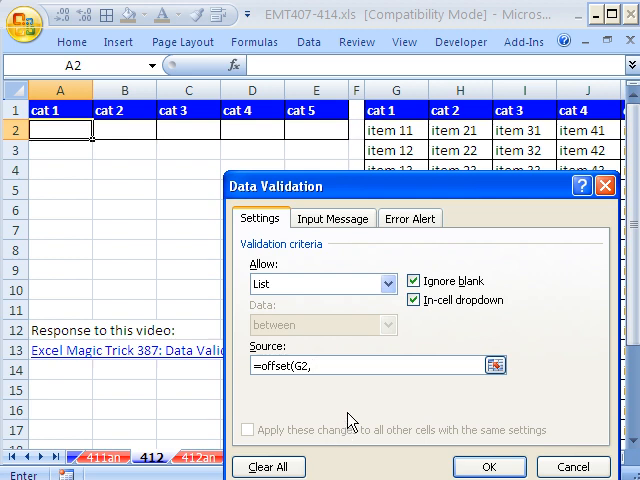
type(",")
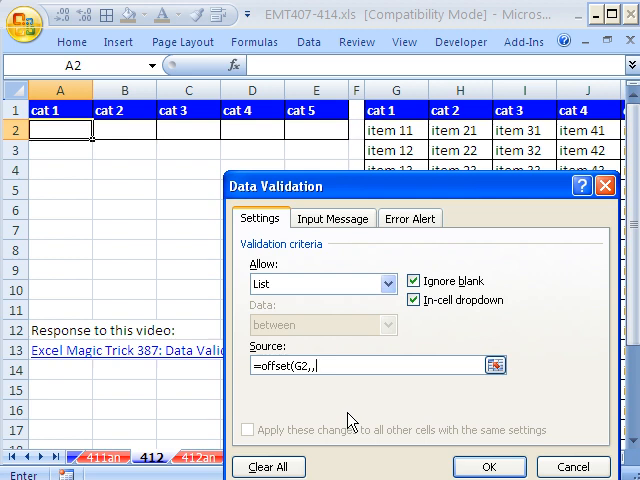
type(",")
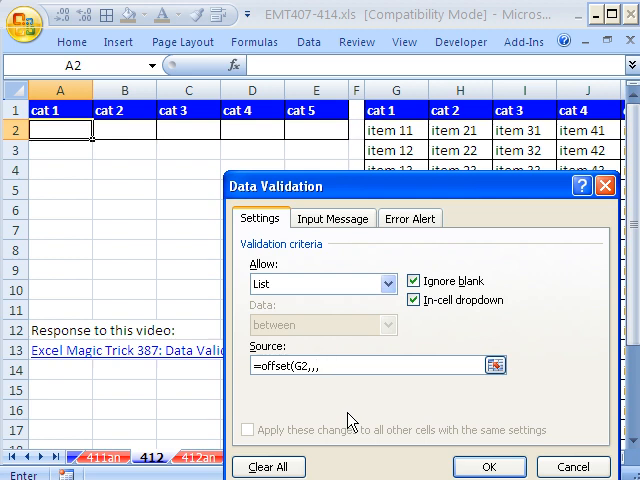
type("co")
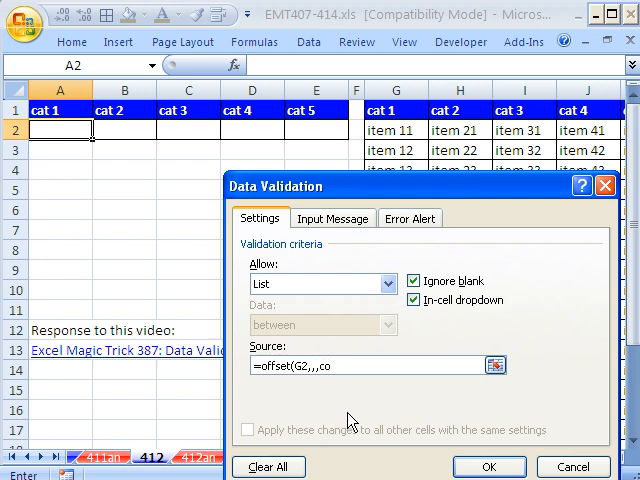
type("unta(")
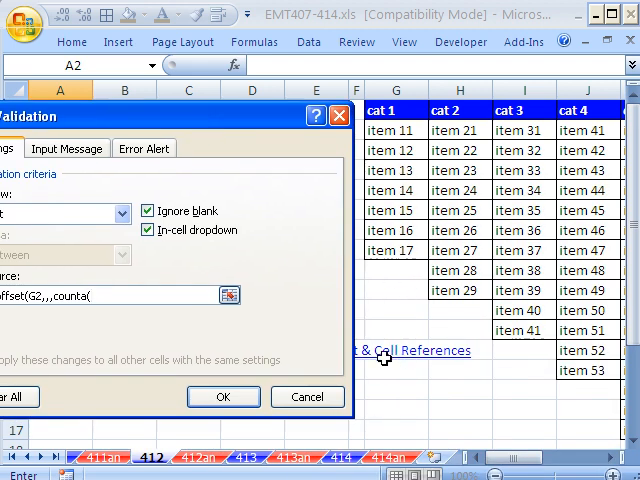
mouse_move(420, 175)
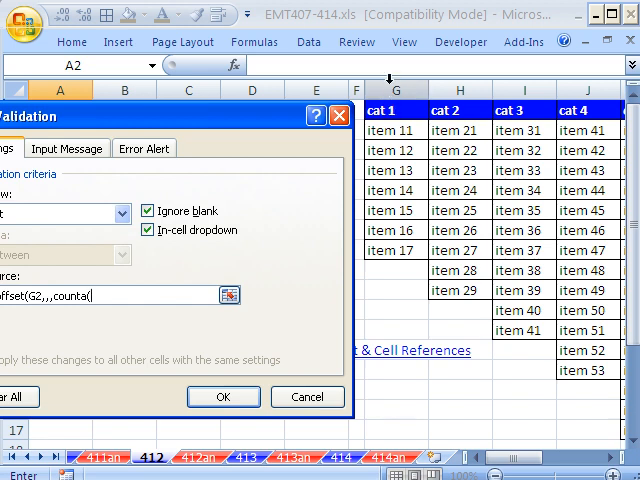
Step: Point the COUNTA at the cat 1 range G2:G100
left_click(393, 132)
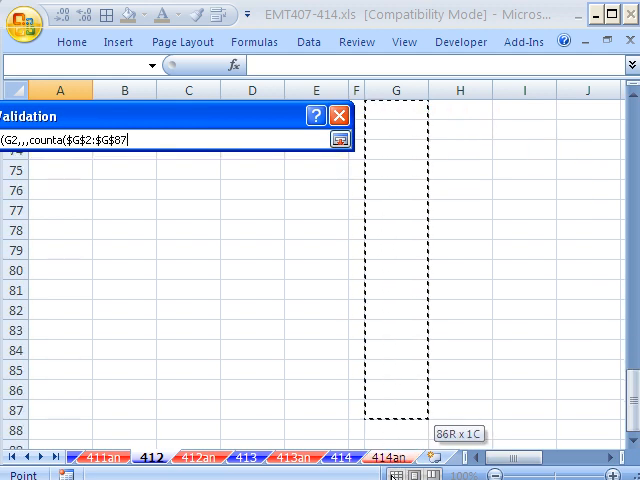
left_click_drag(395, 415, 418, 290)
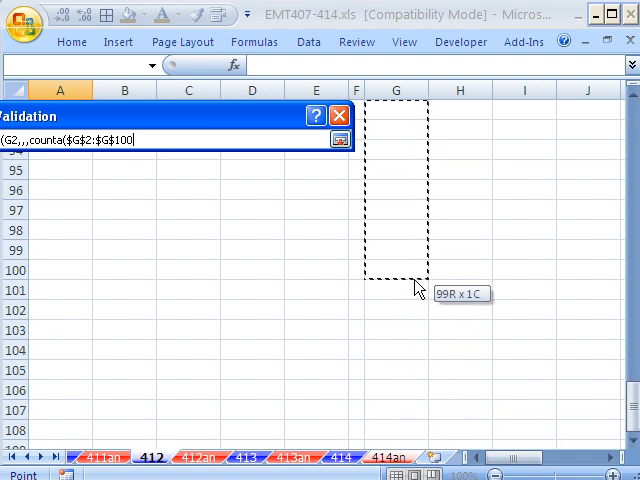
left_click(340, 139)
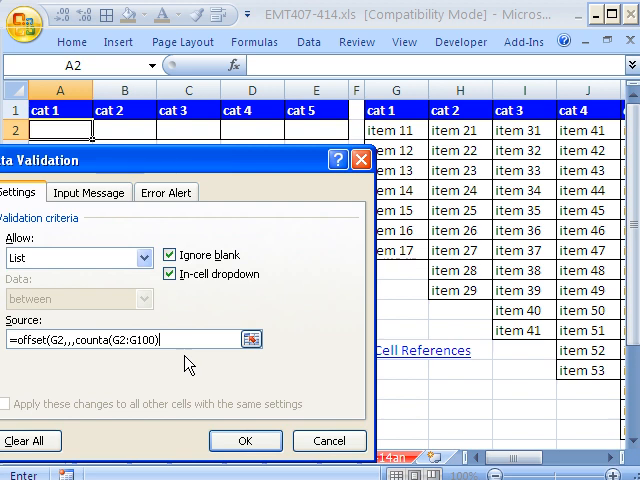
Step: Finish the source as =offset(G2,,,counta(G2:G100)) and apply the list validation
type(")")
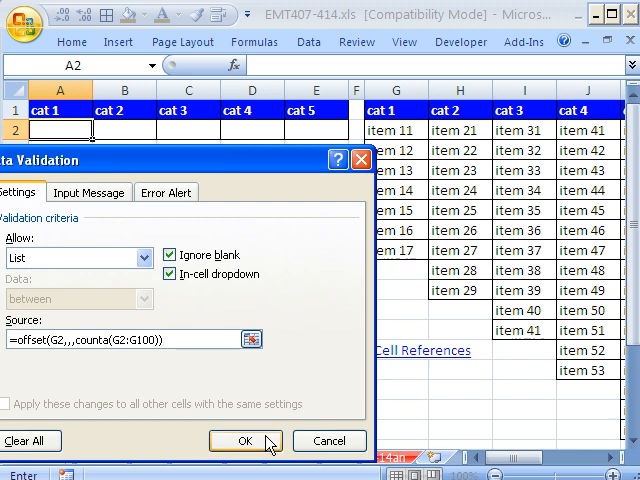
left_click(245, 441)
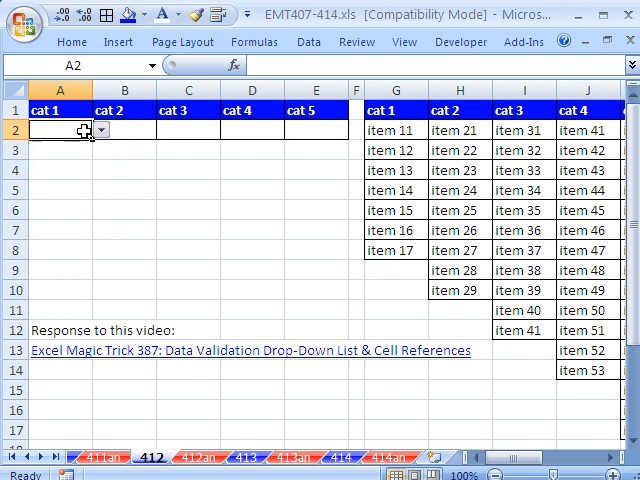
mouse_move(90, 140)
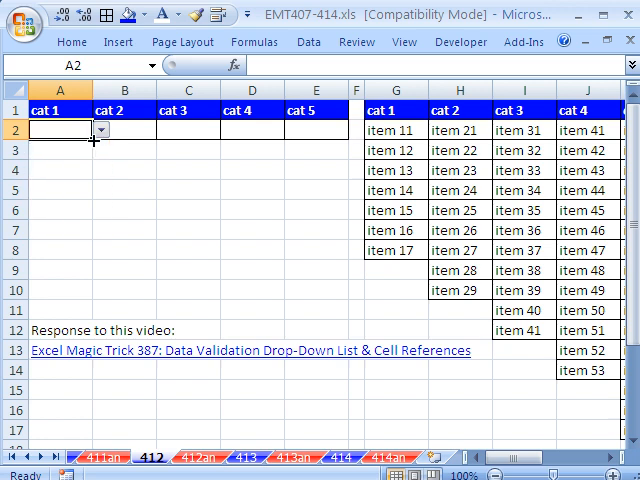
Step: Check D2's drop-down lists the cat 4 items through item 53
left_click(250, 130)
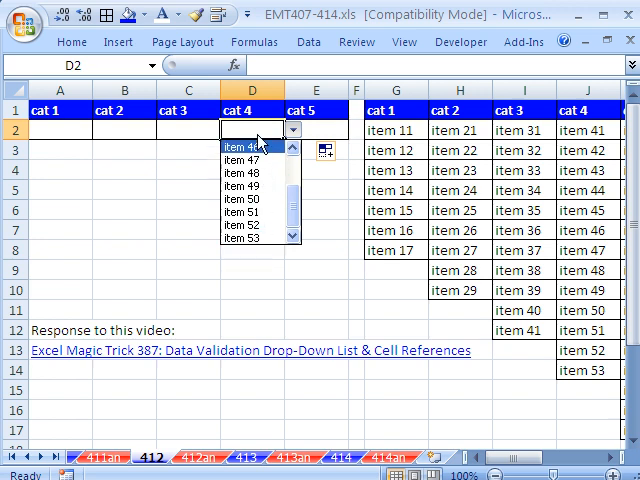
Step: Enter 'rad' in J15 below the cat 4 items and pick it in D2's drop-down
left_click(588, 387)
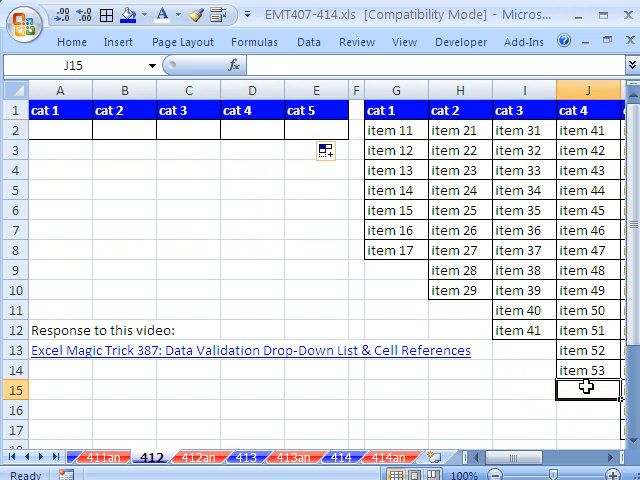
type("rad")
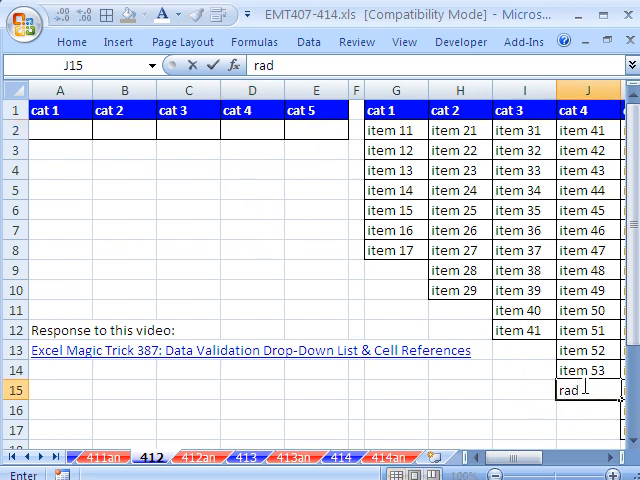
left_click(252, 130)
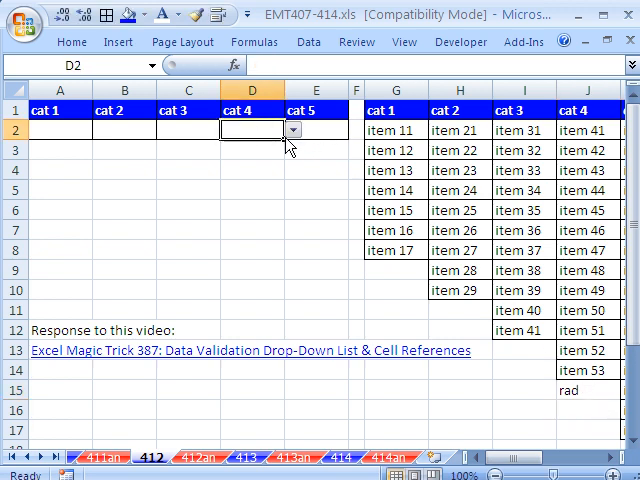
left_click(292, 130)
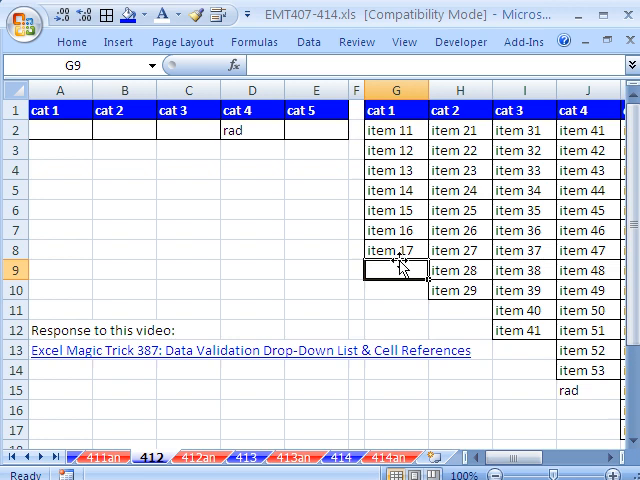
Step: Add items 18–25 under cat 1 and pick item 25 in A2's drop-down
left_click(393, 250)
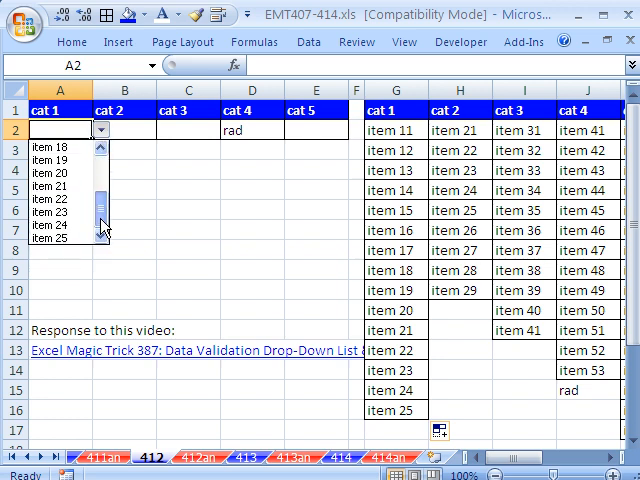
left_click(55, 238)
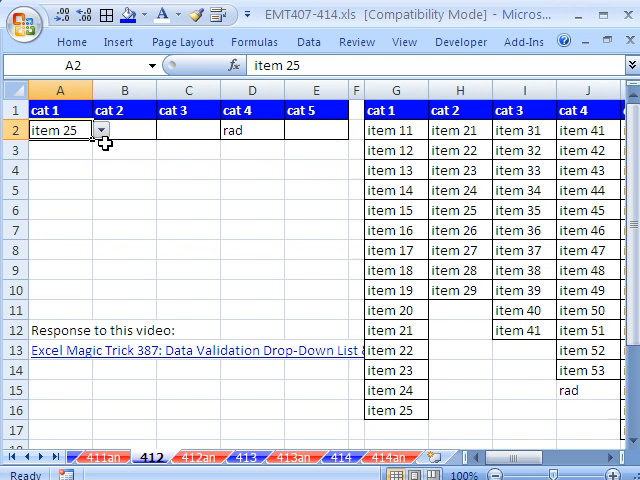
left_click(181, 130)
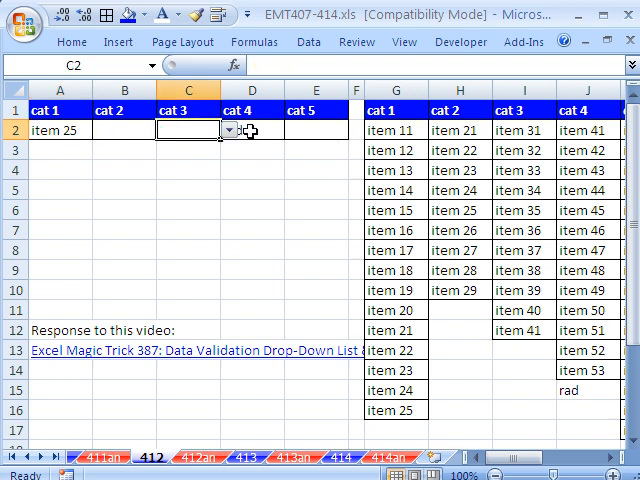